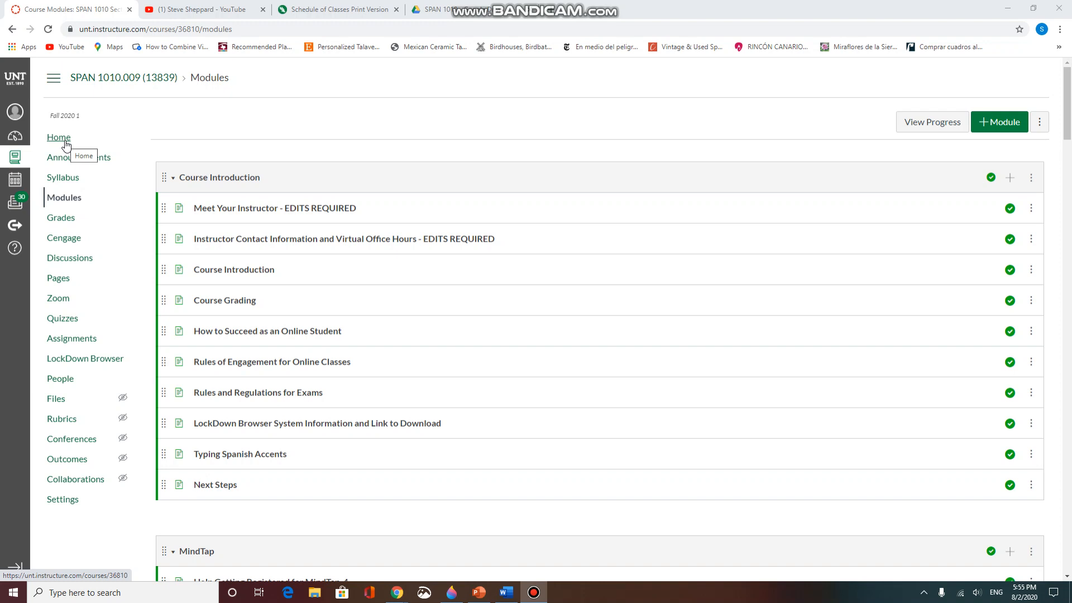
pyautogui.moveTo(58, 263)
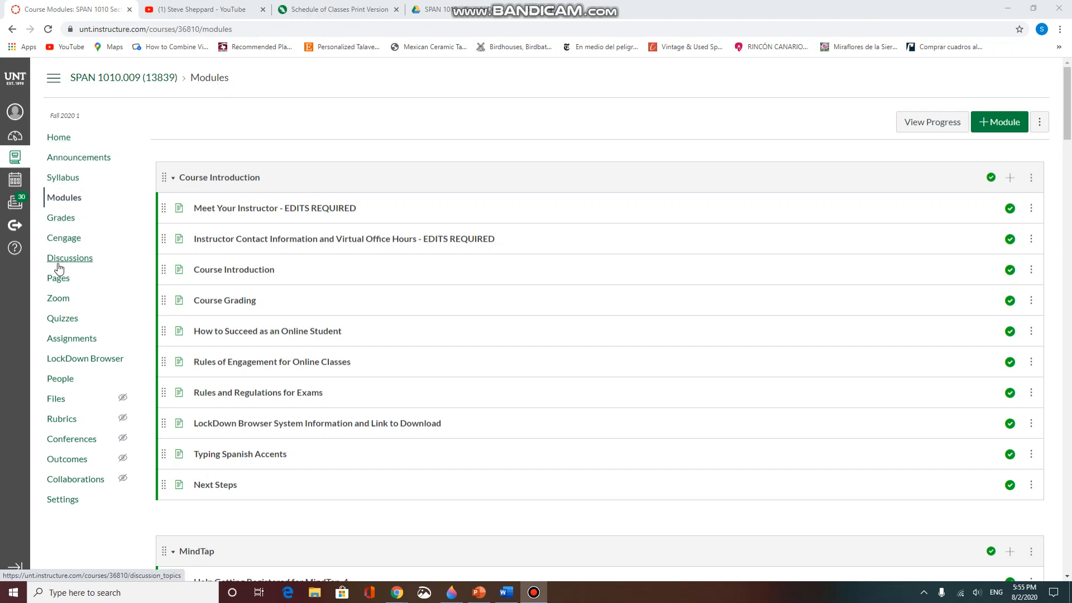
pyautogui.moveTo(64, 236)
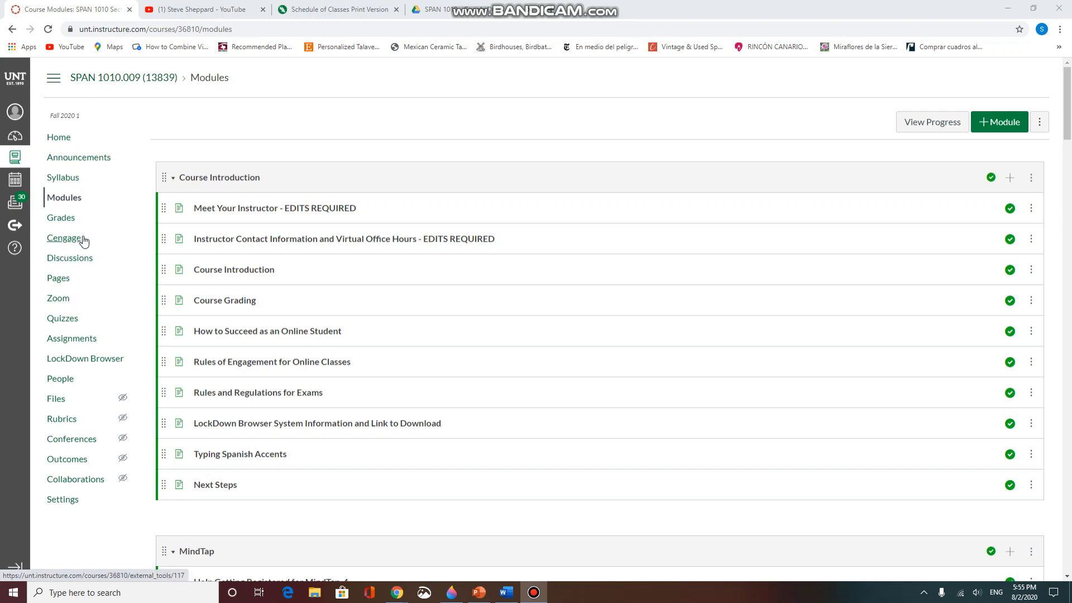
pyautogui.moveTo(65, 237)
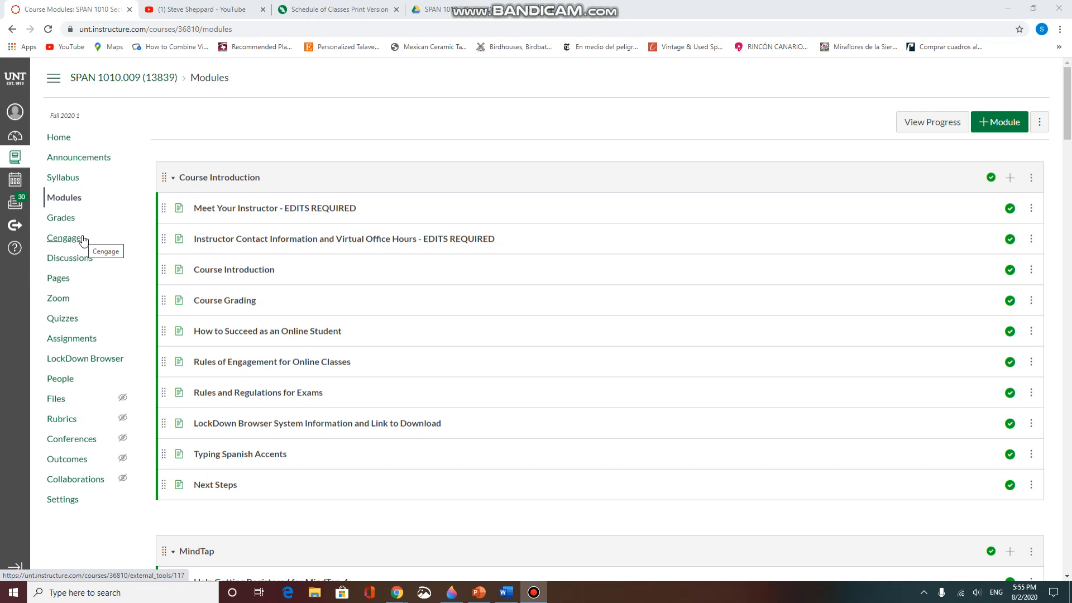
pyautogui.moveTo(14, 225)
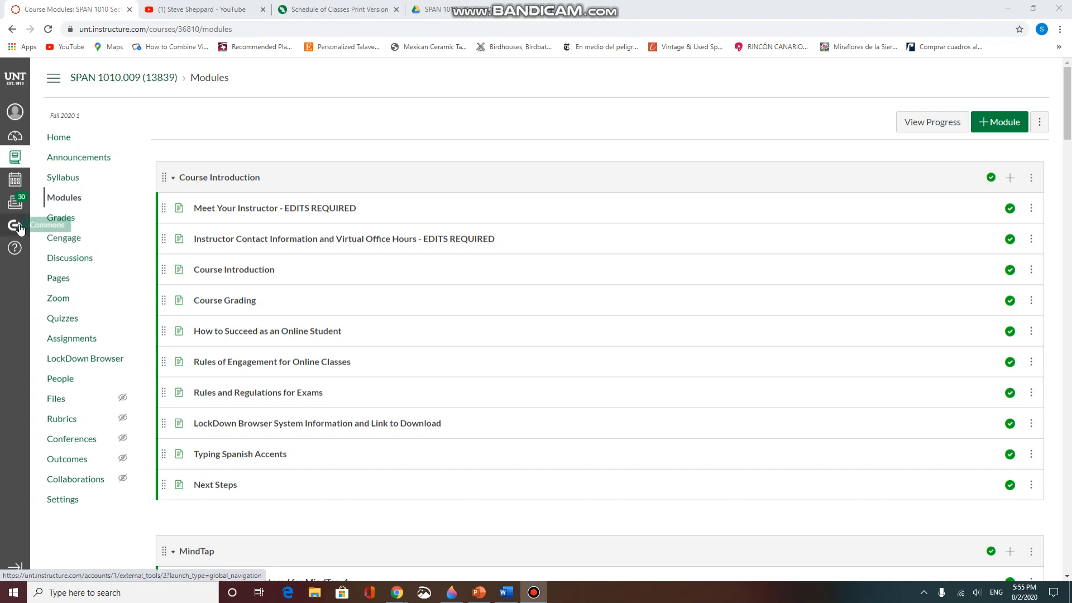
# - Search Commons for 'span' to find the SPAN 1010 Remote Delivery, Fall 2020 resource
pyautogui.click(14, 225)
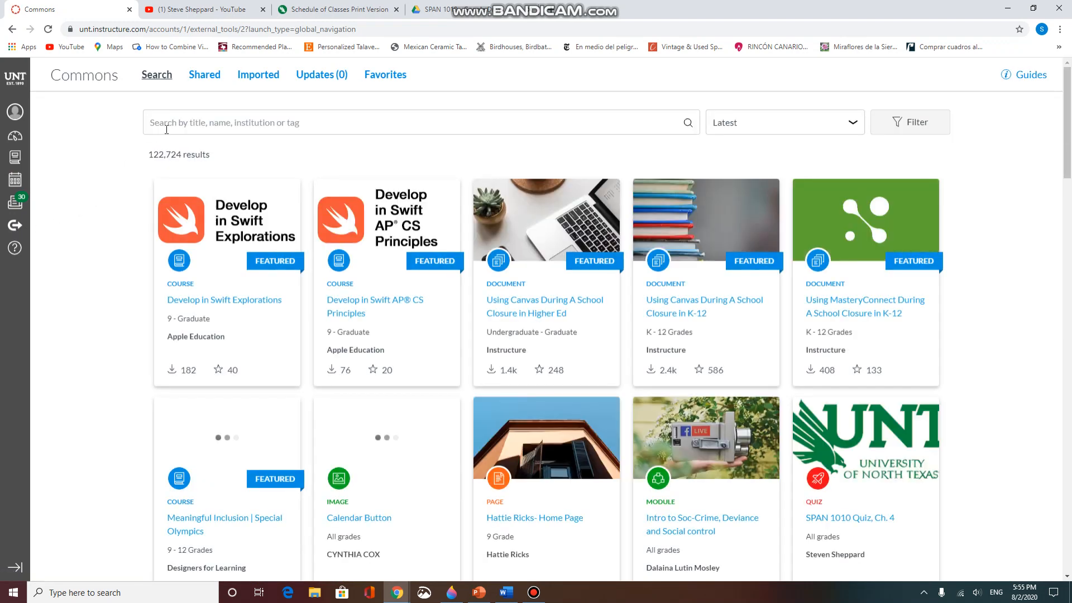
pyautogui.click(416, 122)
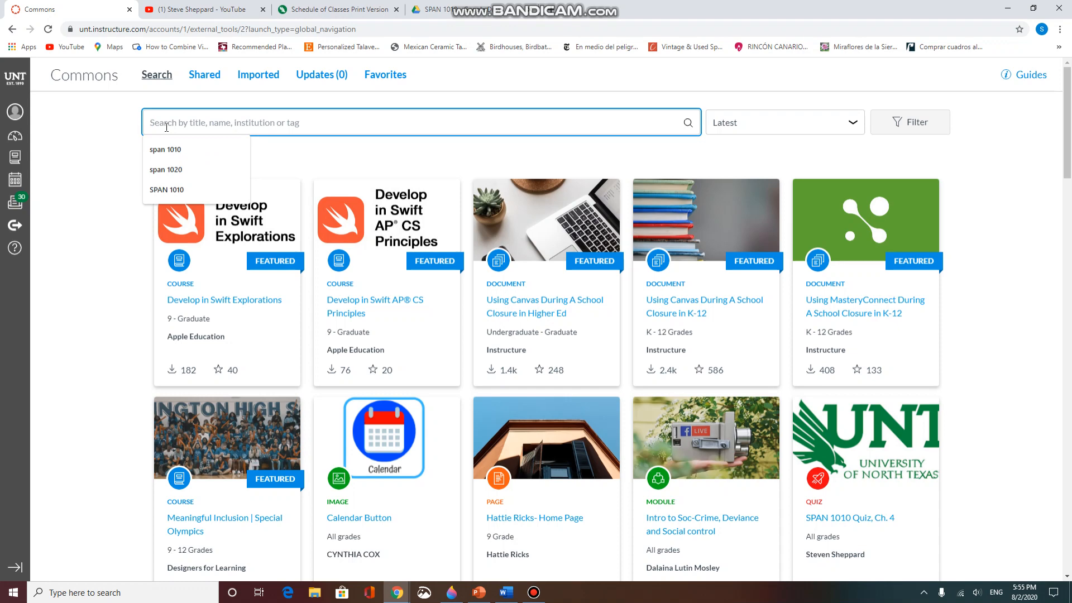
pyautogui.write('span 1010')
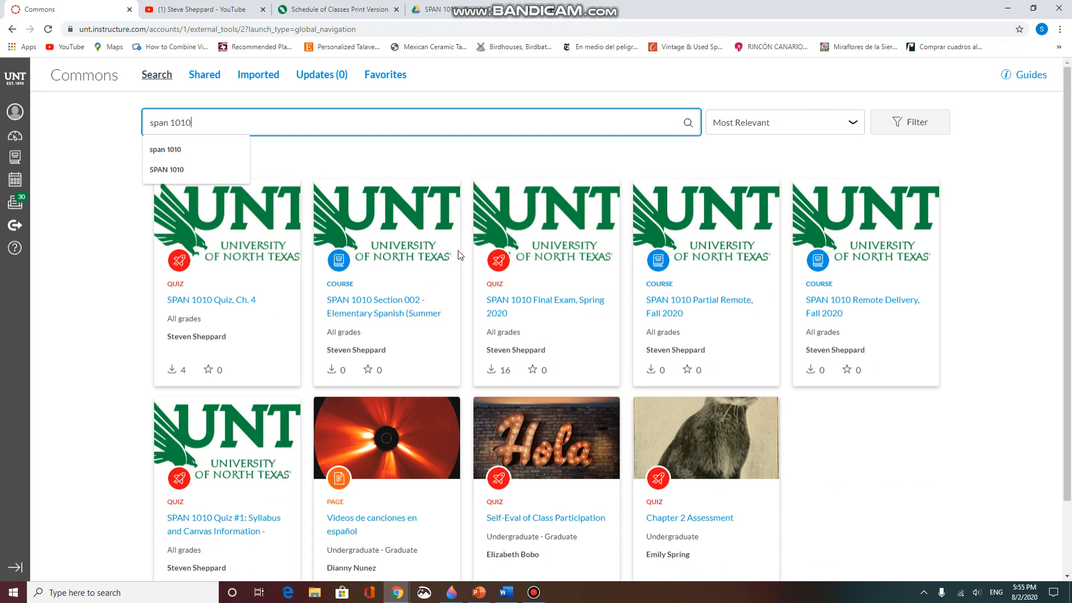
pyautogui.moveTo(458, 270)
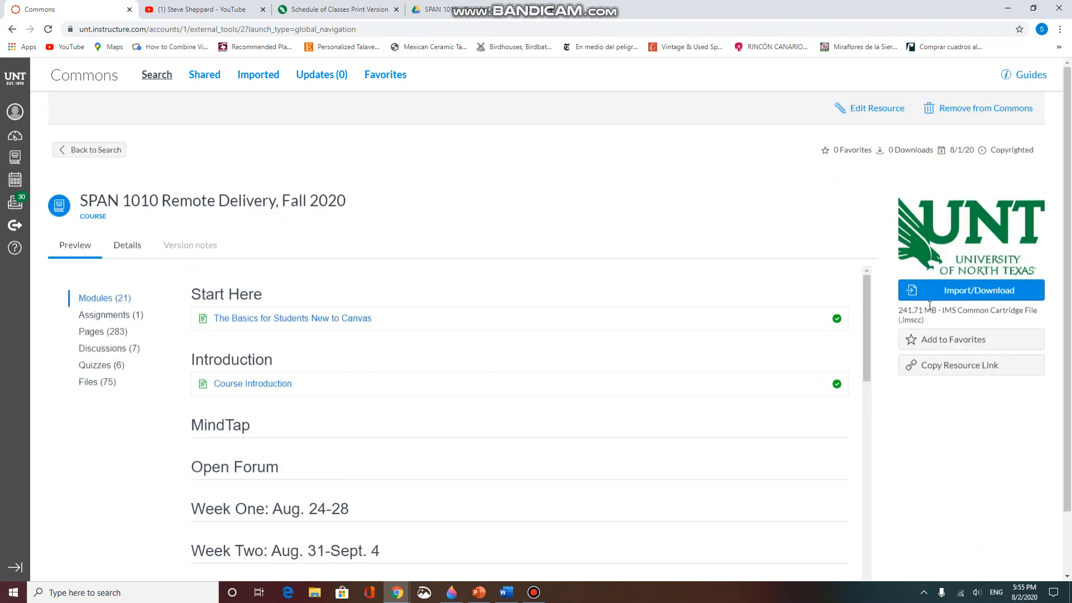
# - Start importing the resource with SPAN 1030 Section 014 chosen as the destination course
pyautogui.click(970, 290)
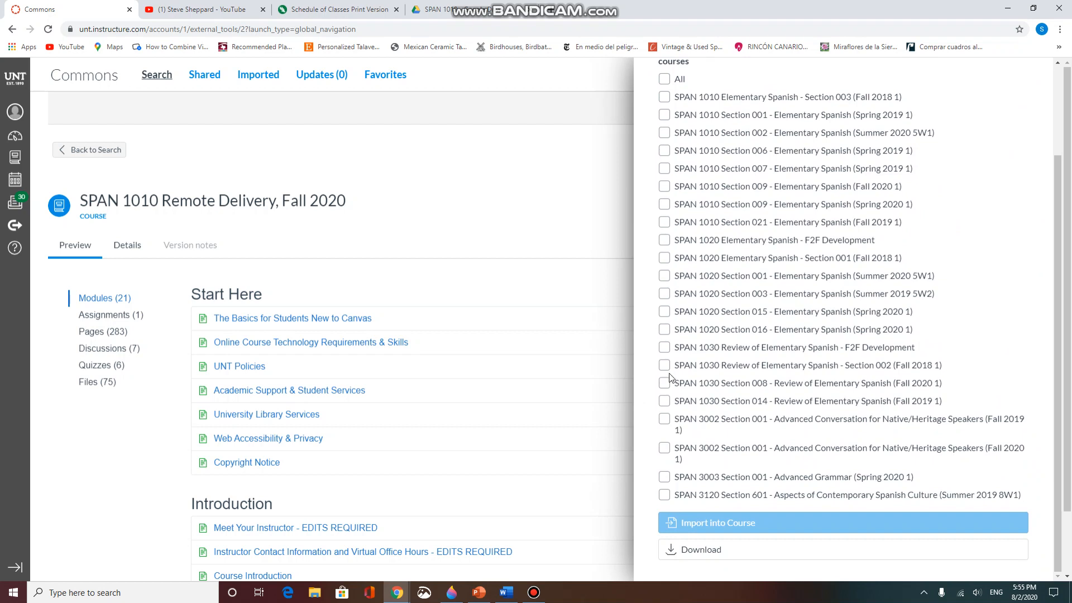
pyautogui.click(663, 401)
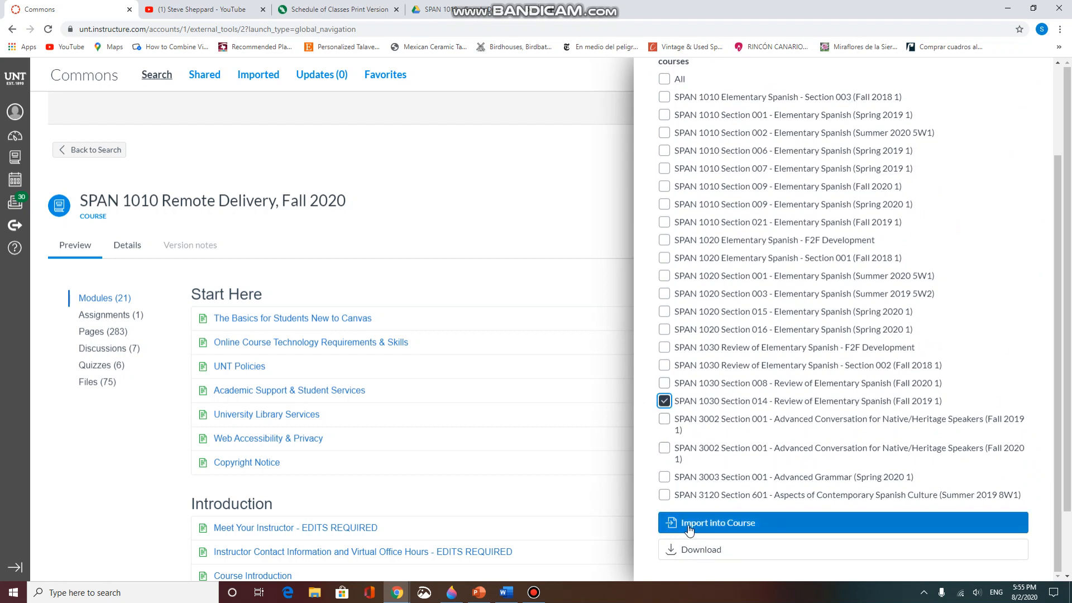
pyautogui.moveTo(756, 532)
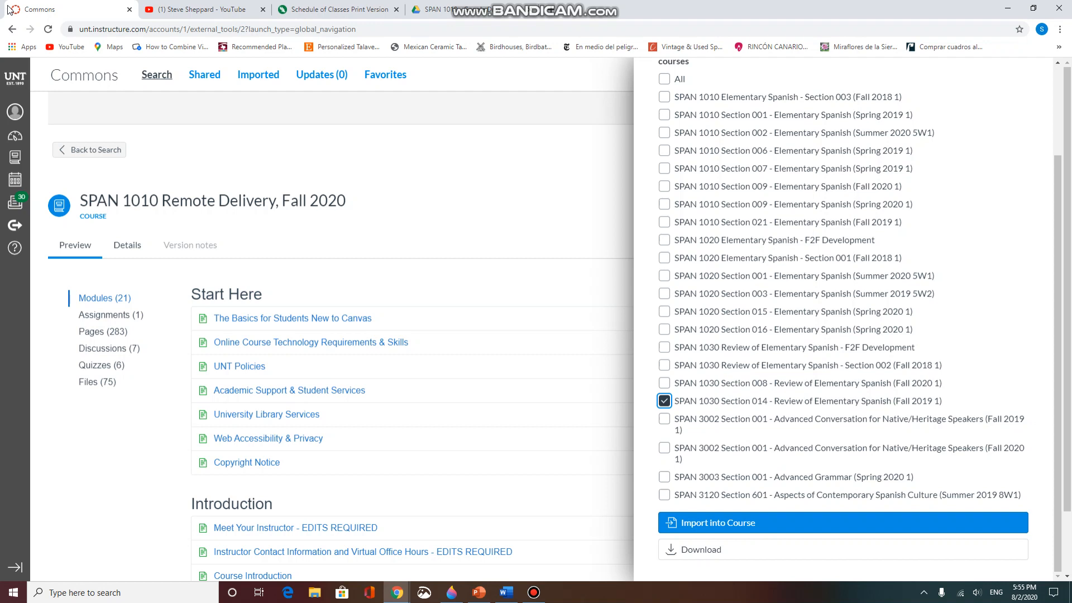
pyautogui.moveTo(15, 156)
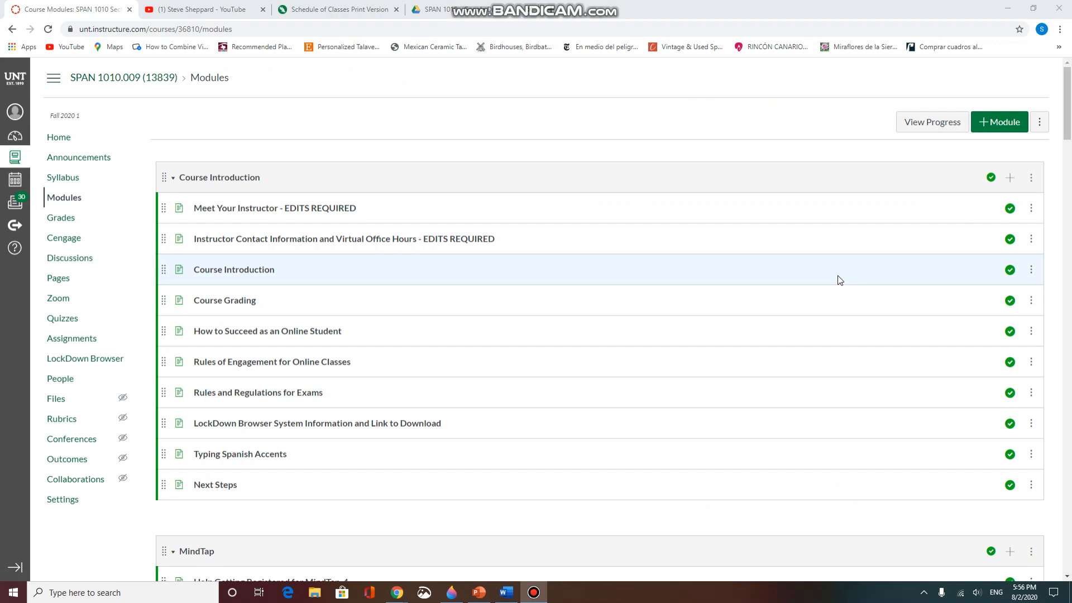
pyautogui.moveTo(691, 281)
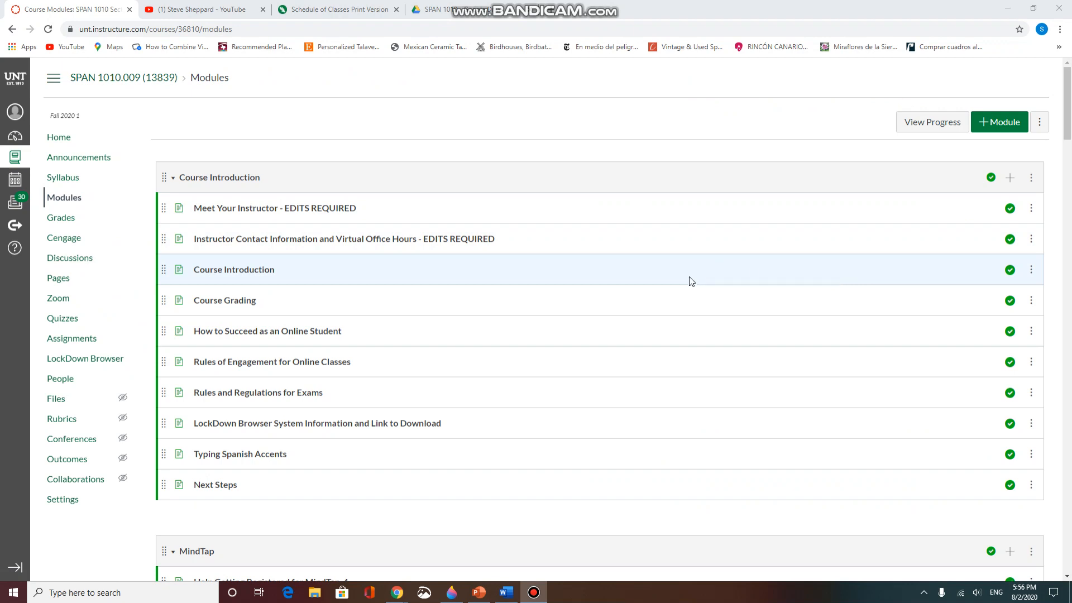
pyautogui.moveTo(57, 298)
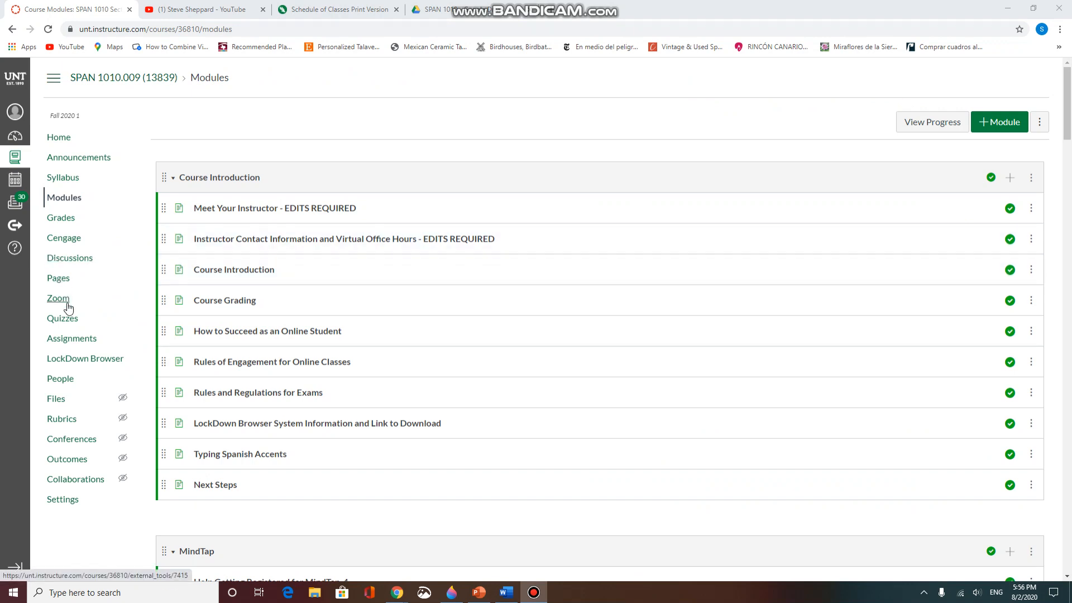
# - Go to the course quiz list and view Quiz #1: Syllabus and Canvas Information
pyautogui.click(61, 318)
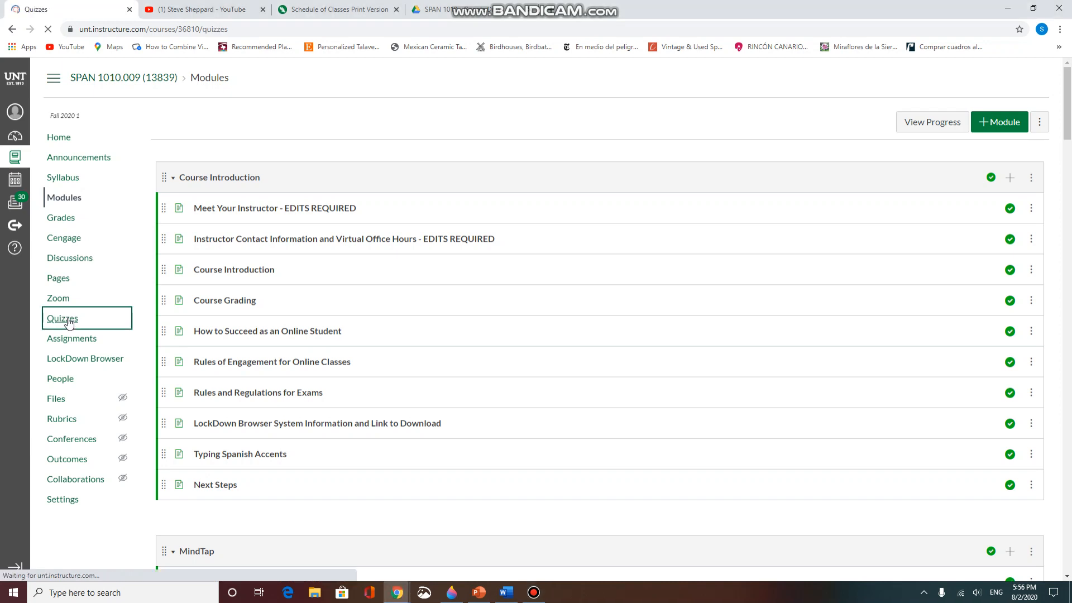
pyautogui.click(63, 319)
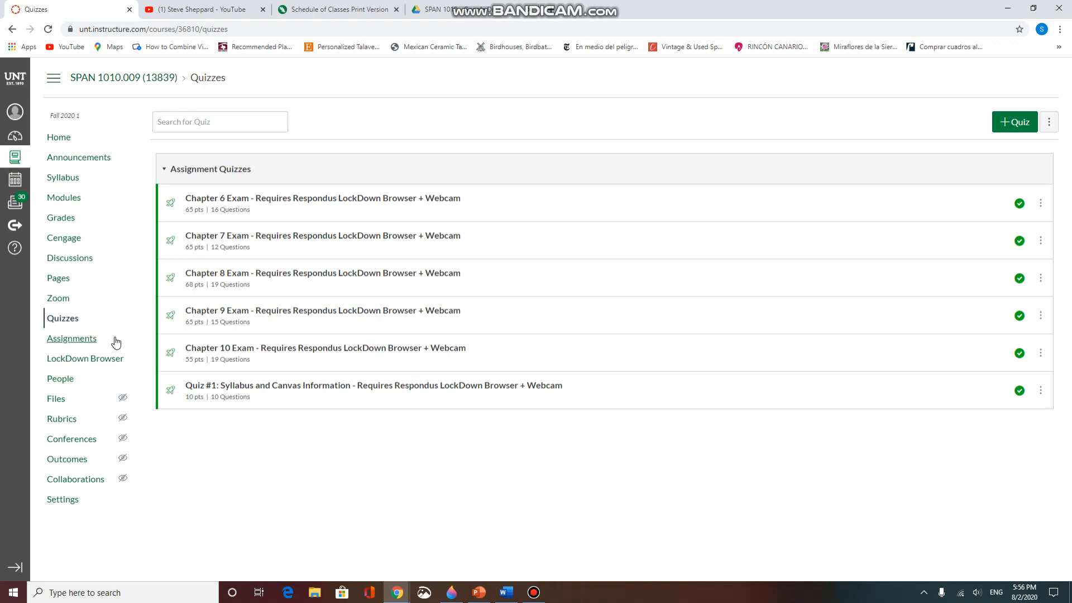
pyautogui.moveTo(213, 390)
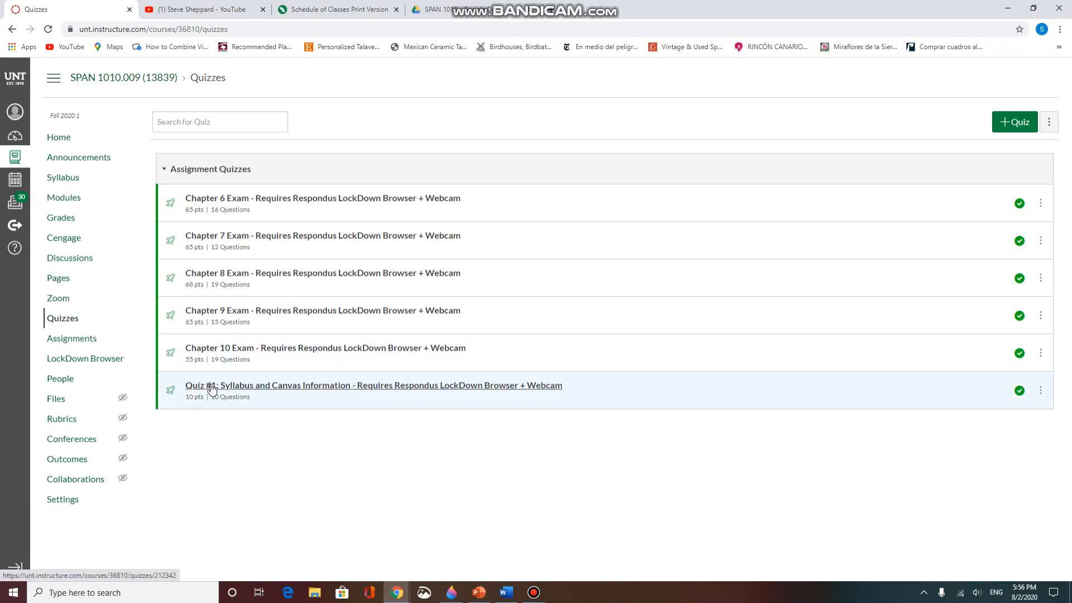
pyautogui.click(373, 385)
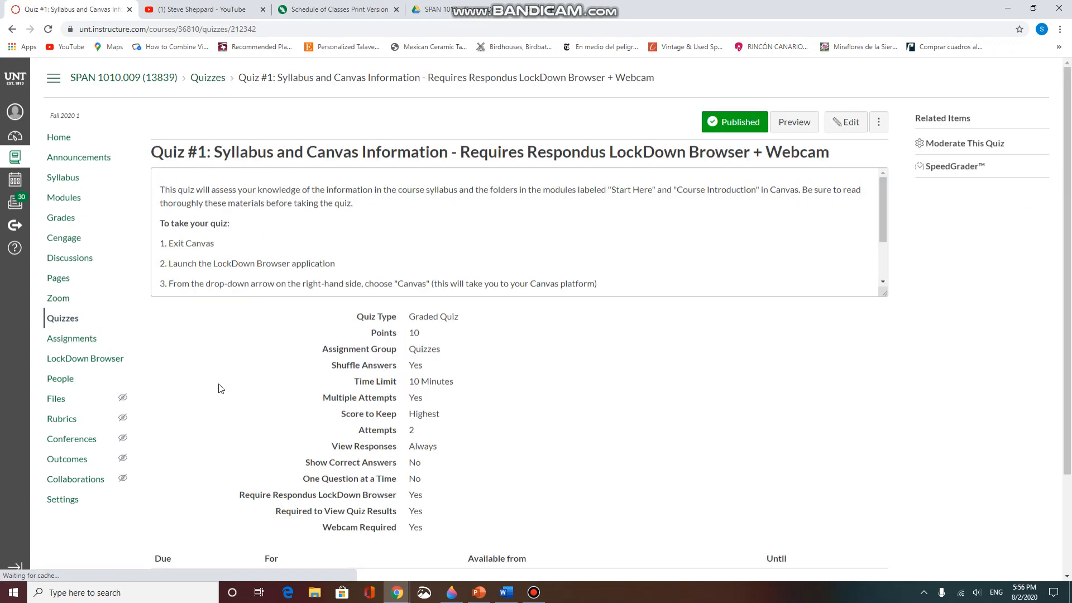
pyautogui.click(734, 122)
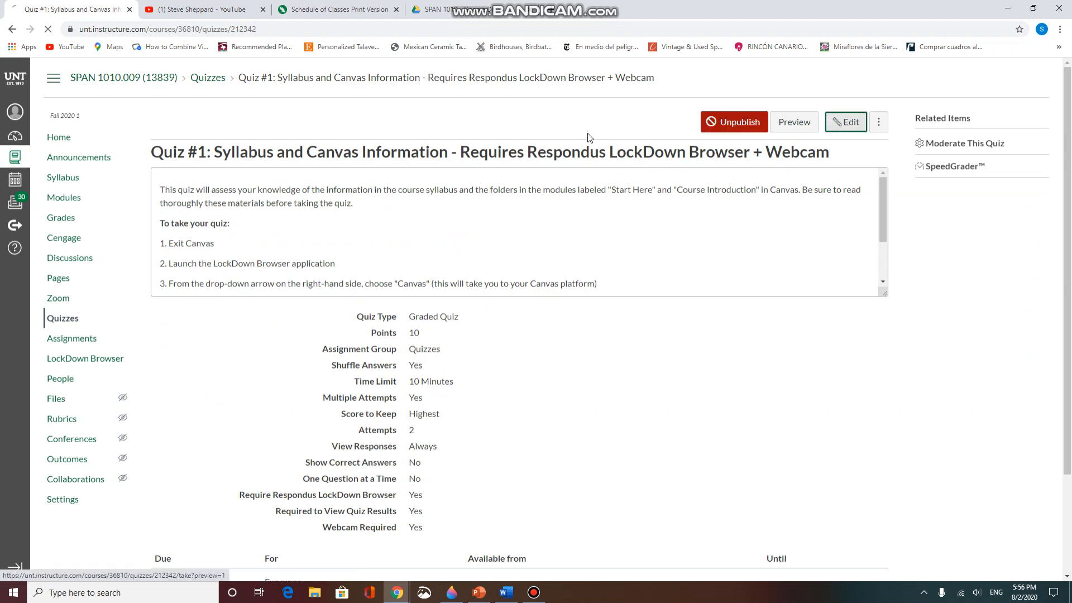
# - Edit the quiz settings and set its due date to Aug 28
pyautogui.click(846, 122)
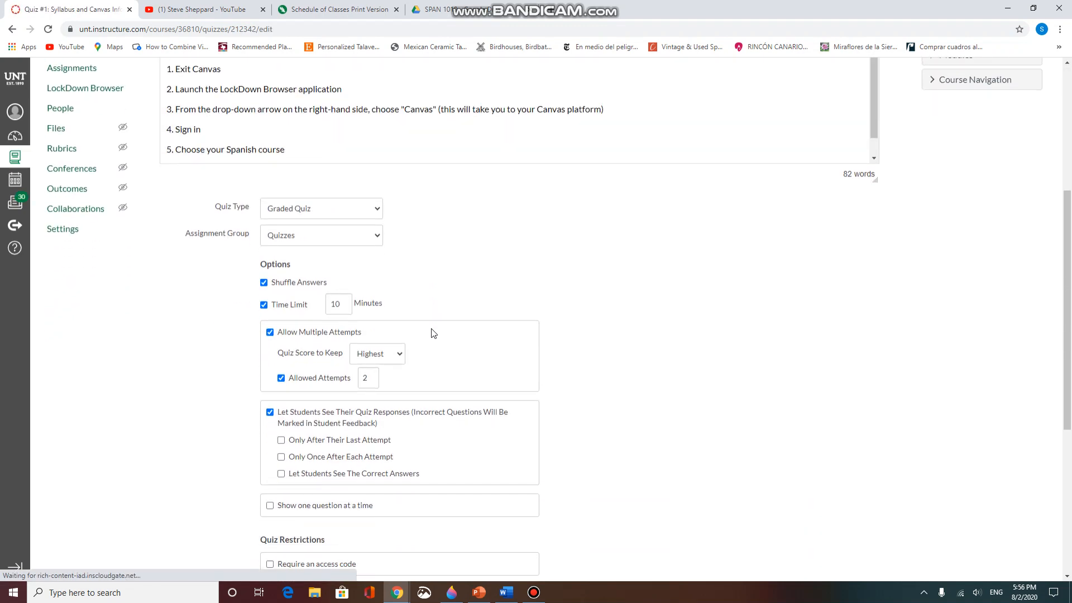
pyautogui.scroll(-3)
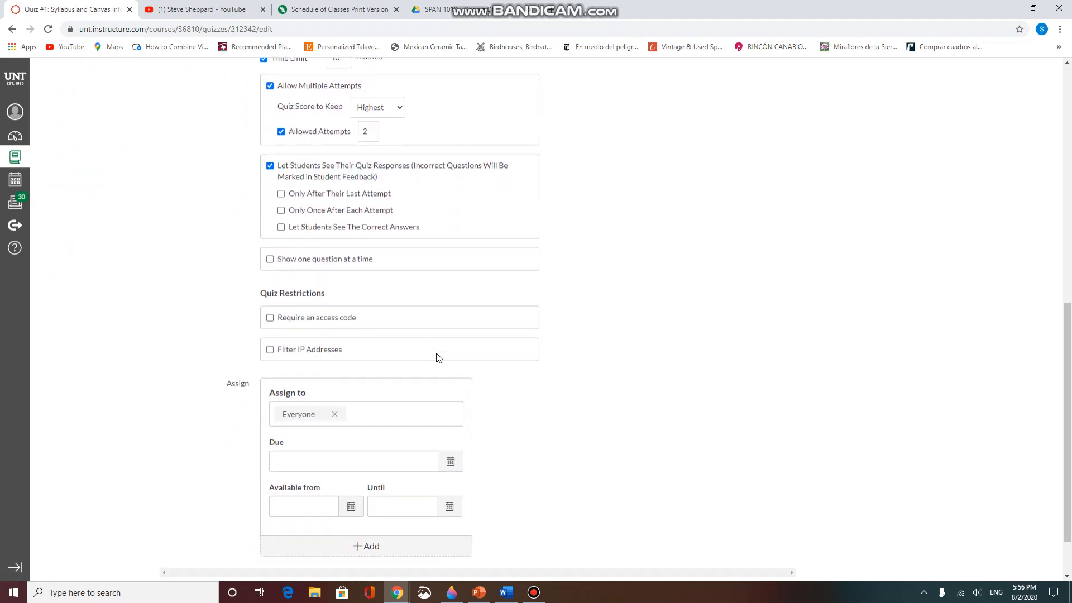
pyautogui.scroll(-3)
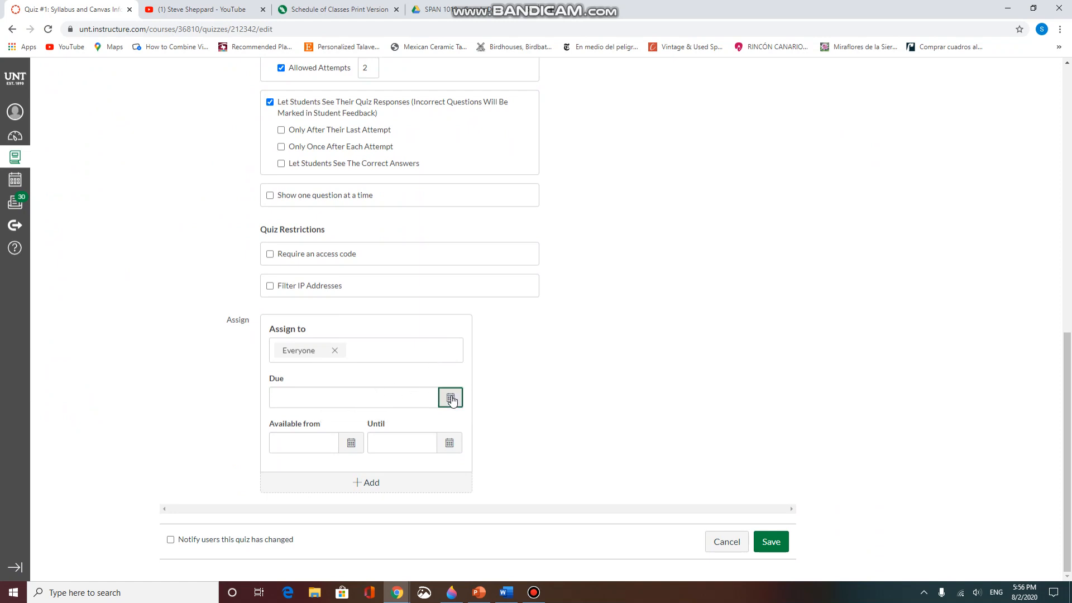
pyautogui.click(450, 398)
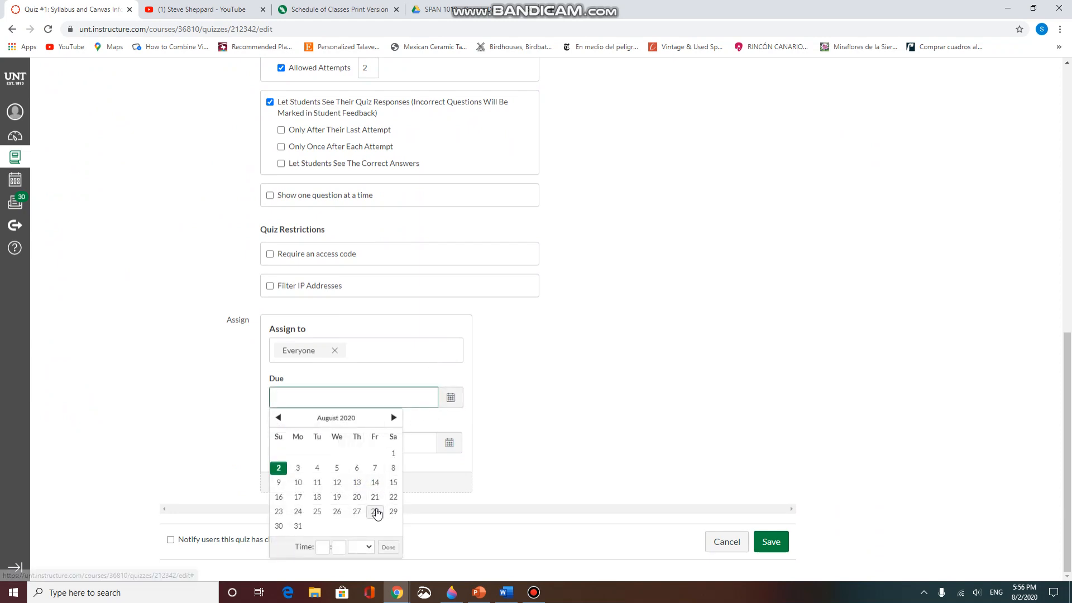
pyautogui.click(376, 512)
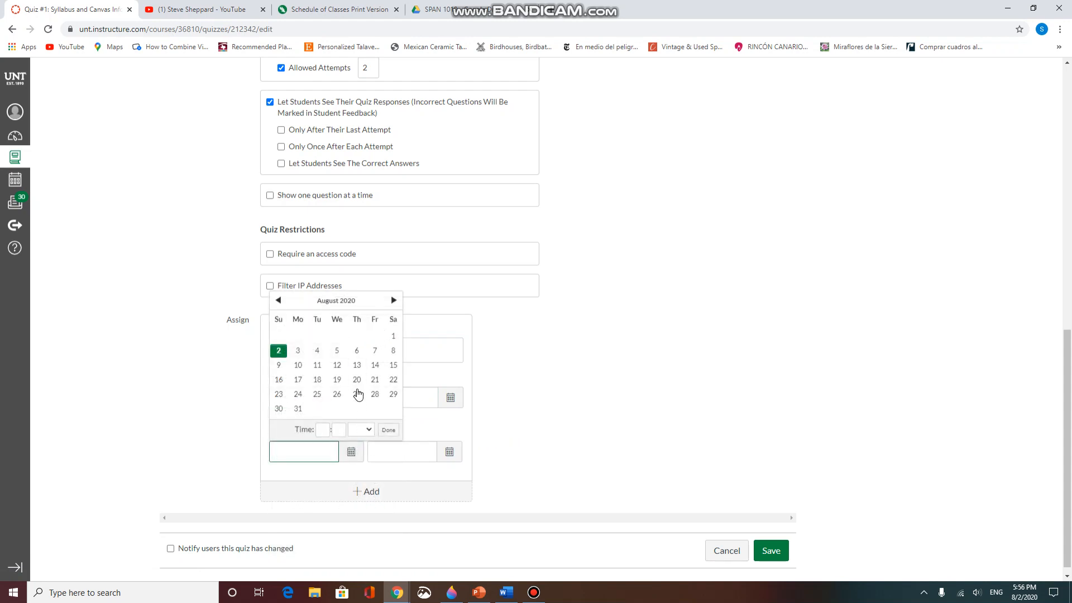
# - Make the quiz available from Aug 27 at 6am until Aug 28, then save it
pyautogui.click(356, 394)
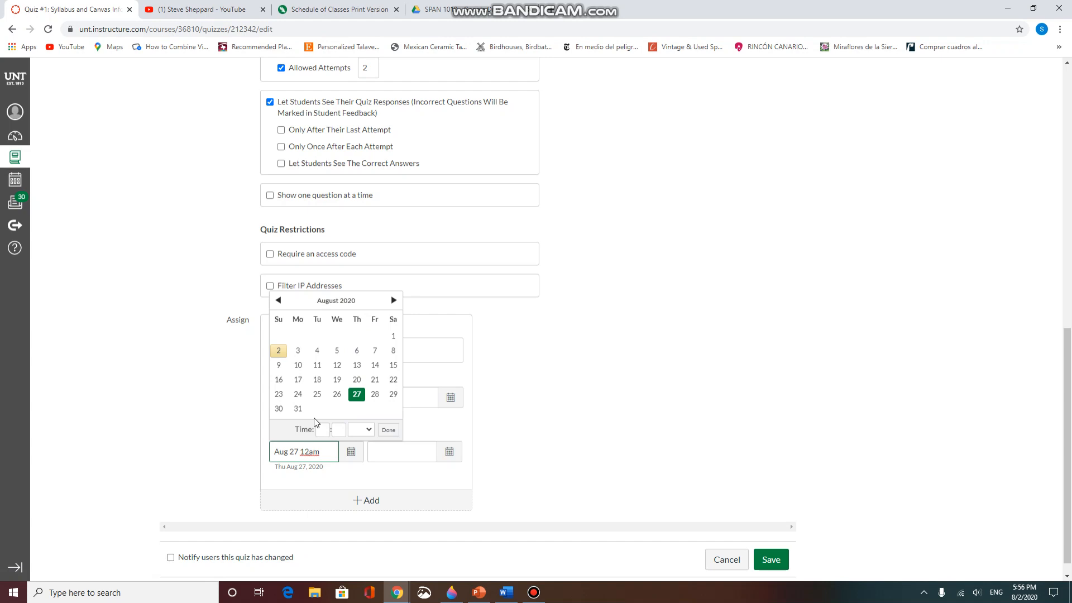
pyautogui.write('6am')
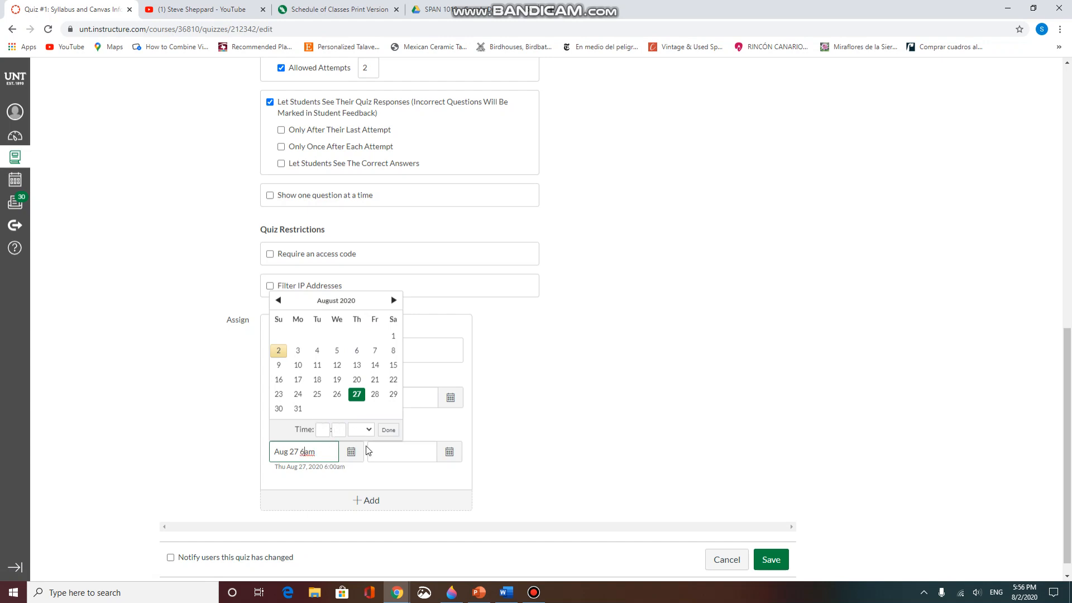
pyautogui.click(401, 451)
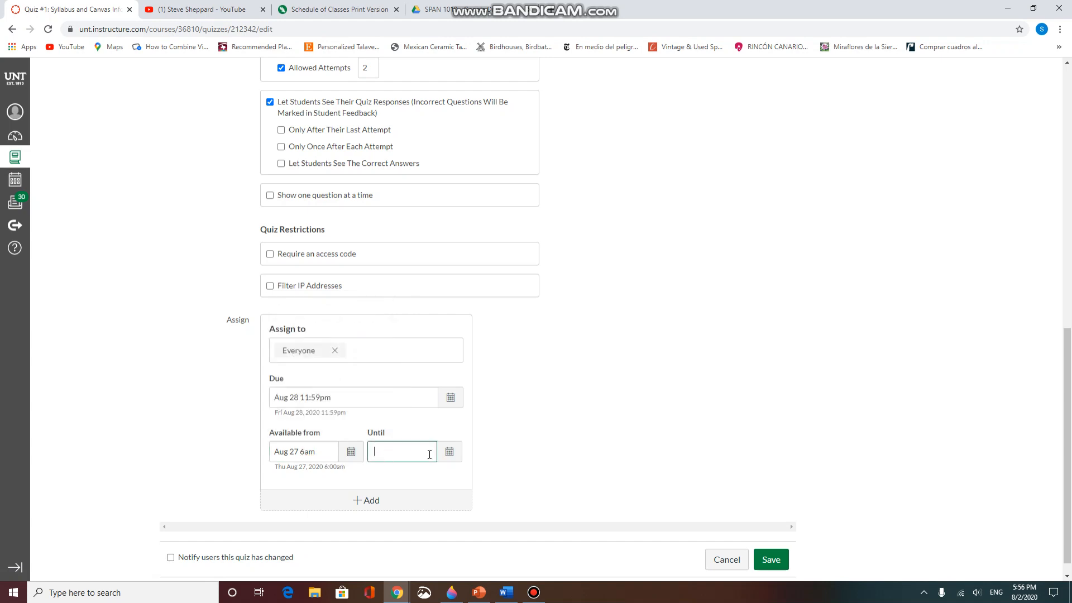
pyautogui.click(449, 451)
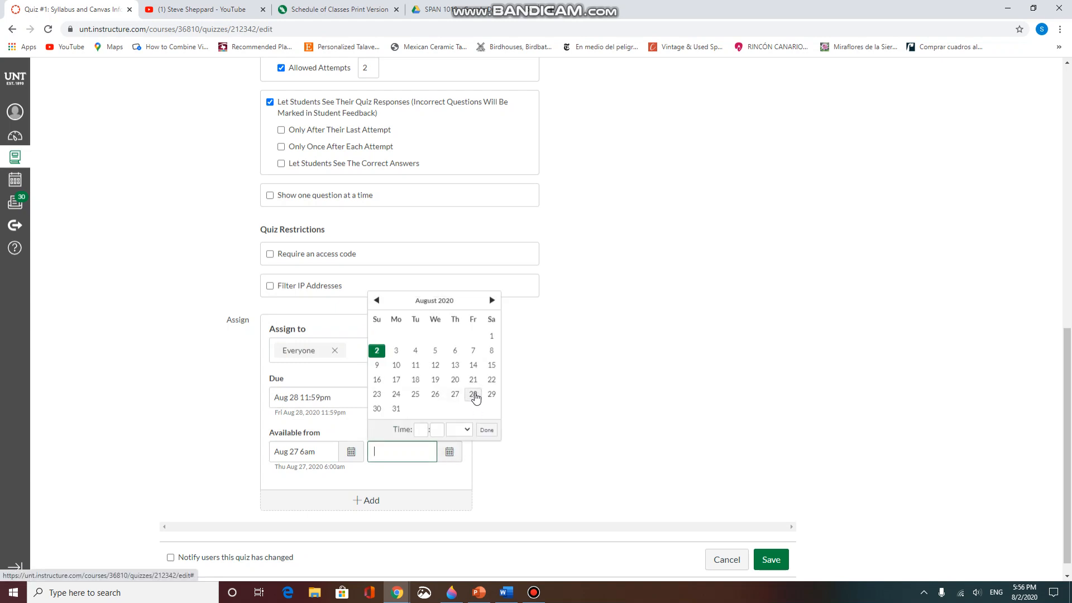
pyautogui.click(472, 394)
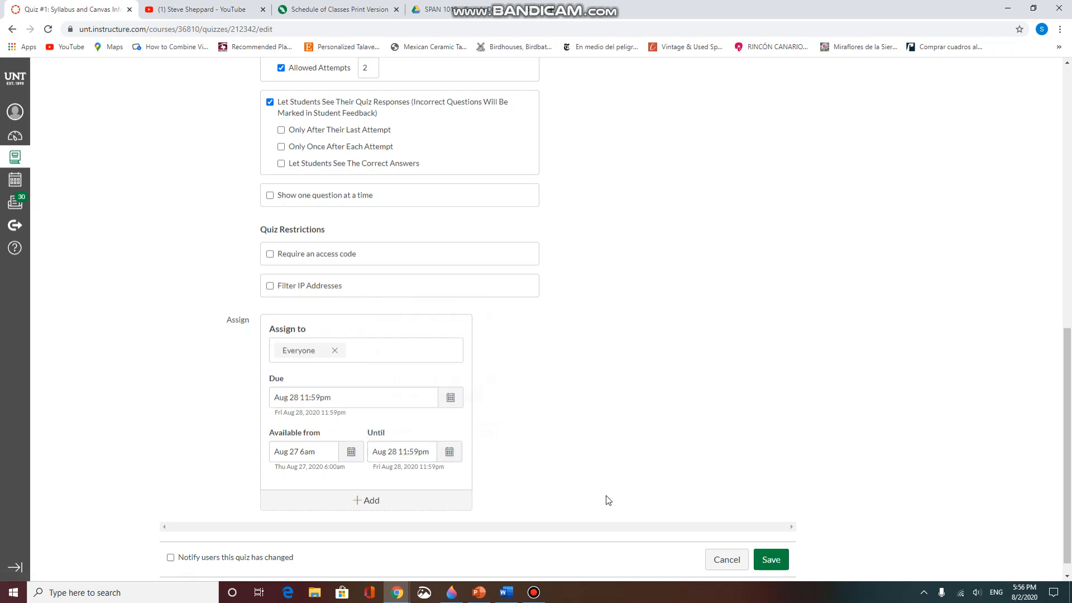
pyautogui.click(769, 559)
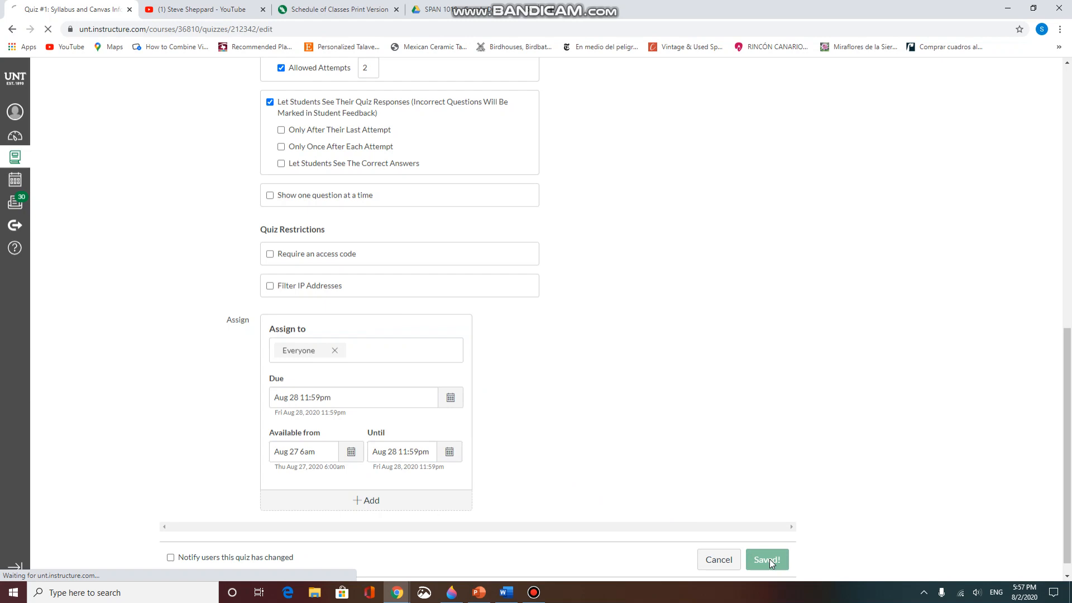
# - Return to the course quiz list showing Quiz #1 with its new Aug 27–28 dates
pyautogui.click(767, 559)
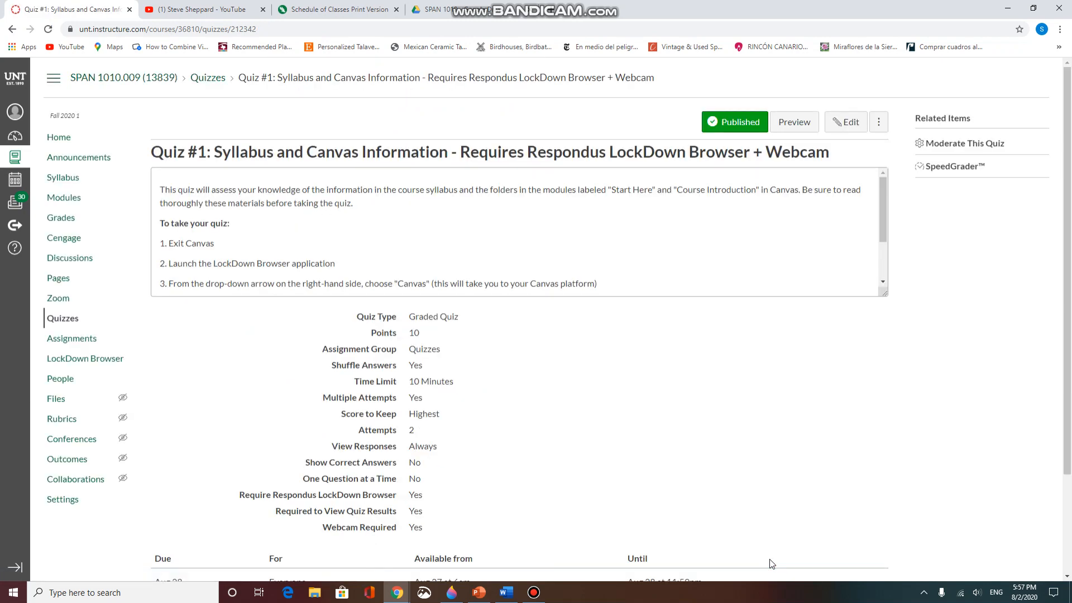
pyautogui.moveTo(677, 586)
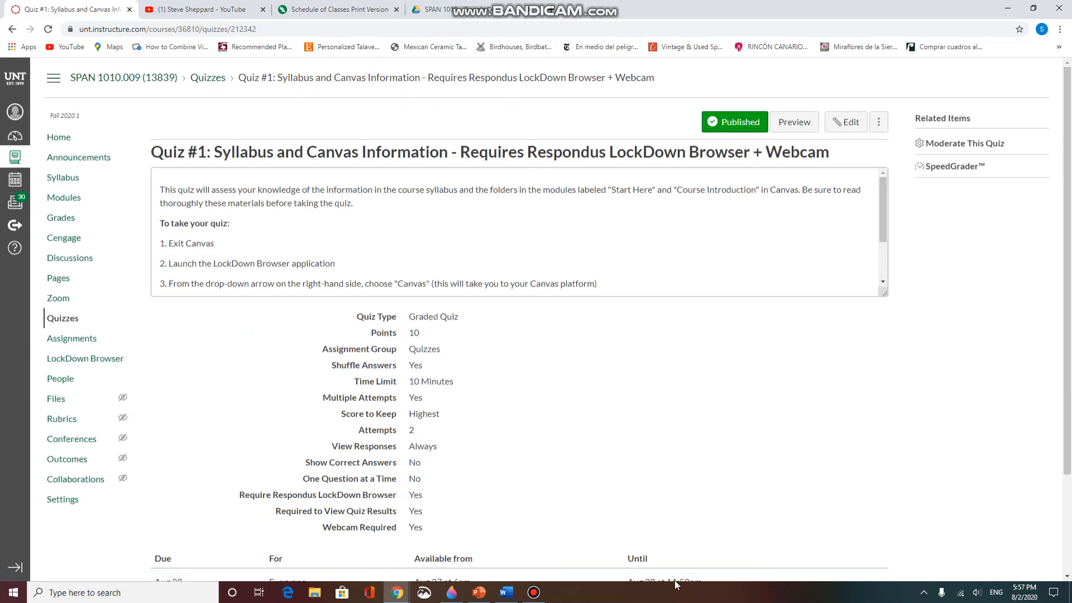
pyautogui.moveTo(62, 318)
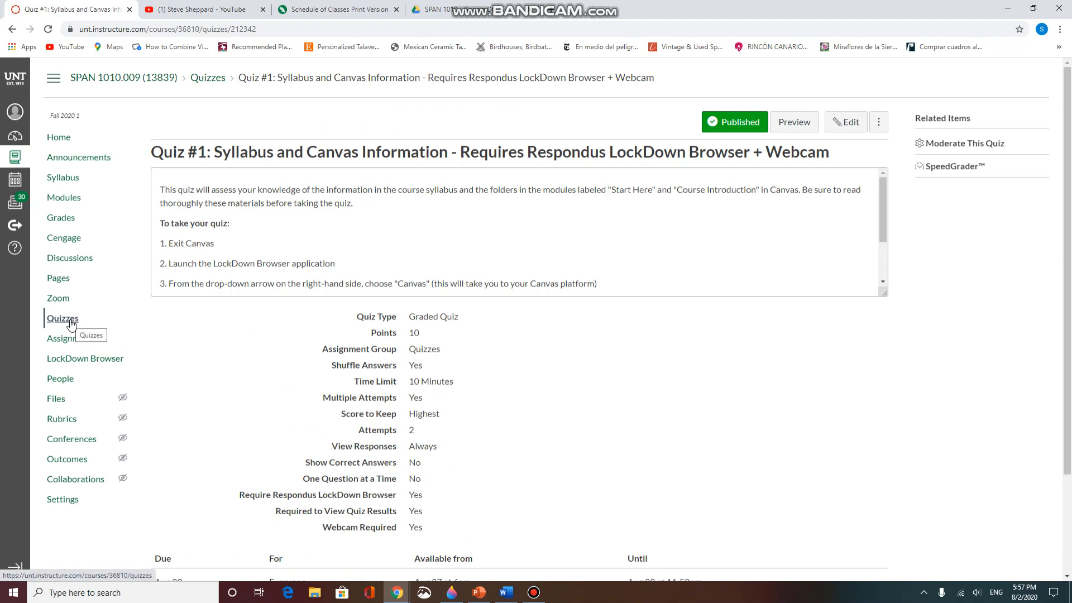
pyautogui.click(62, 319)
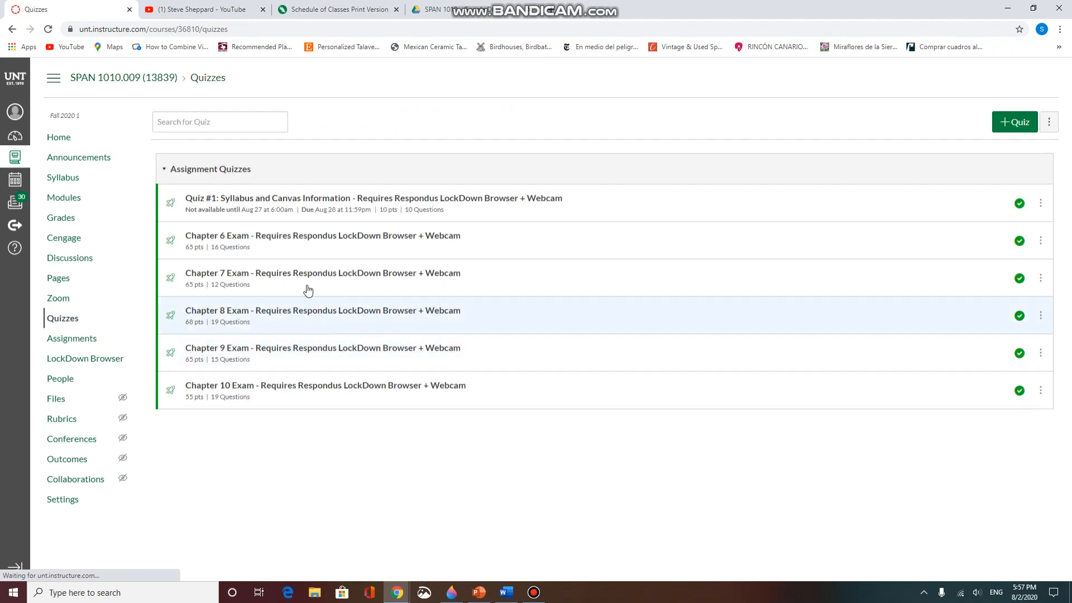
pyautogui.moveTo(289, 385)
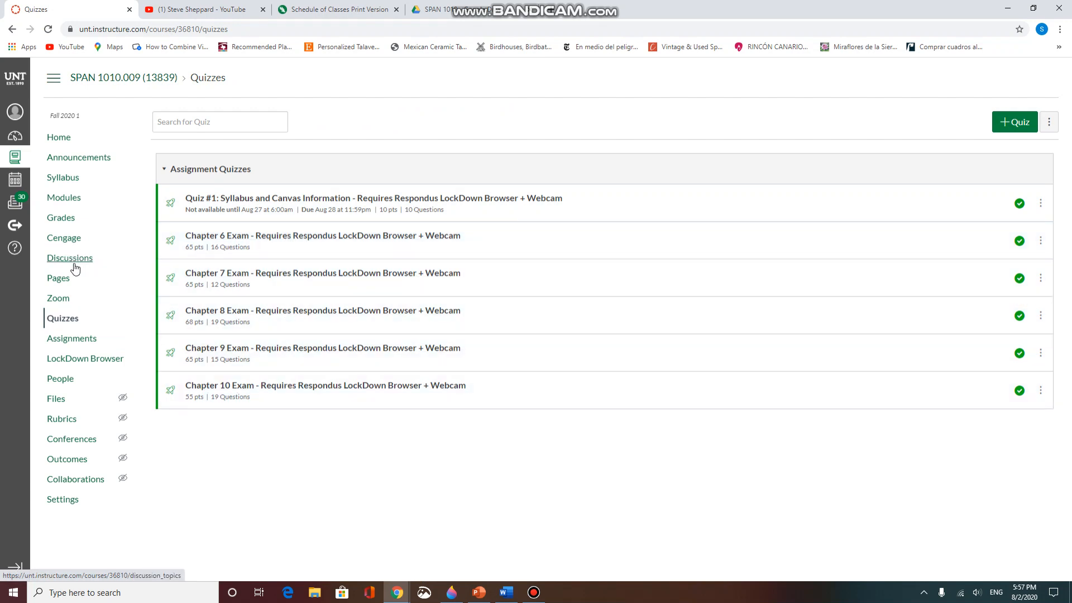
pyautogui.moveTo(103, 272)
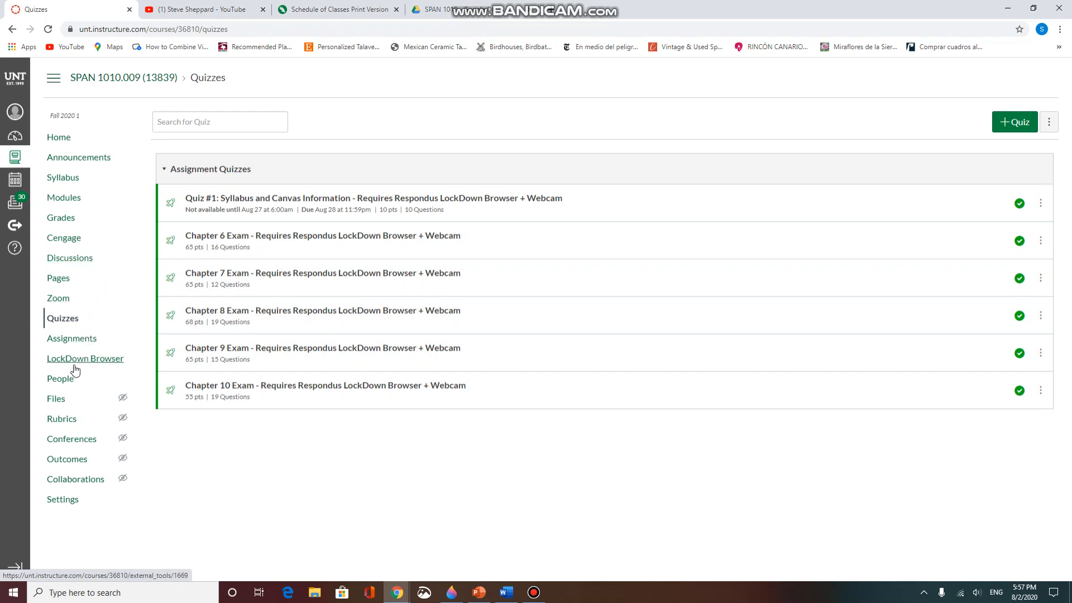
pyautogui.moveTo(85, 358)
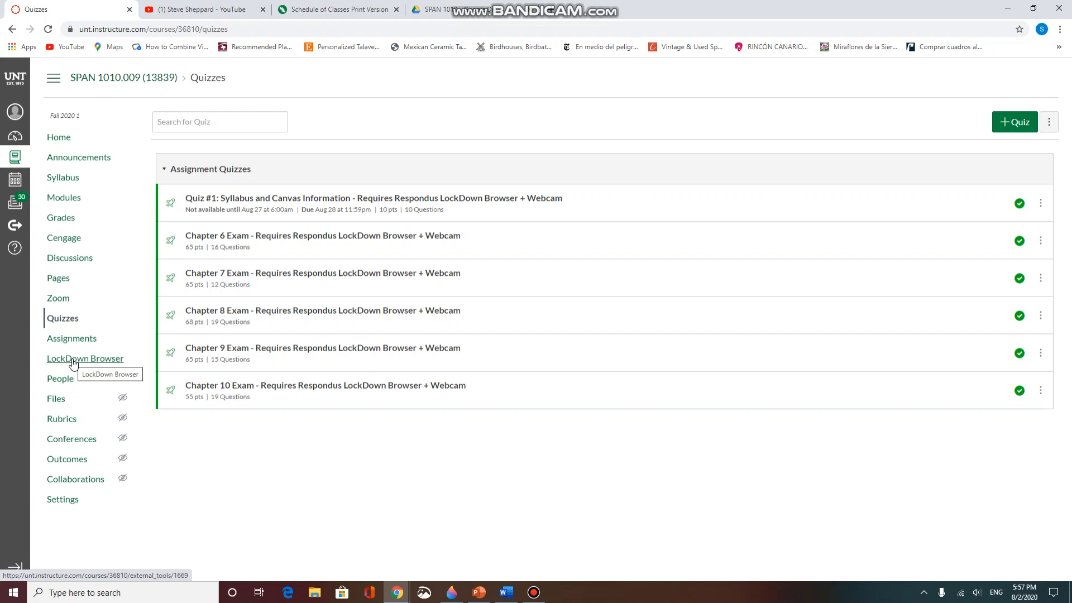
# - Enter the Respondus LockDown Browser dashboard via the course navigation and Continue
pyautogui.click(84, 358)
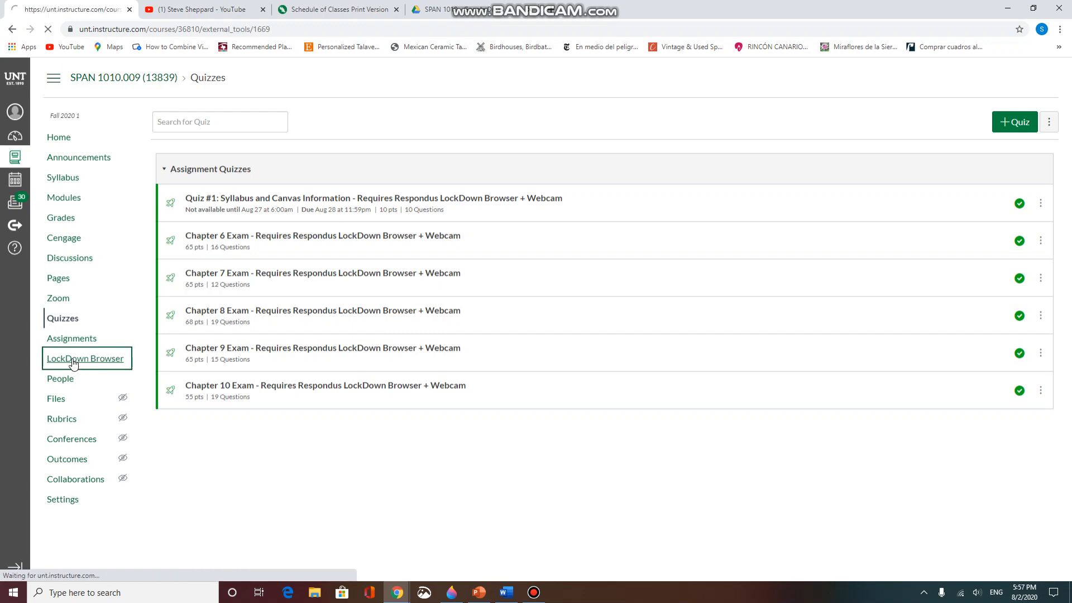
pyautogui.click(85, 359)
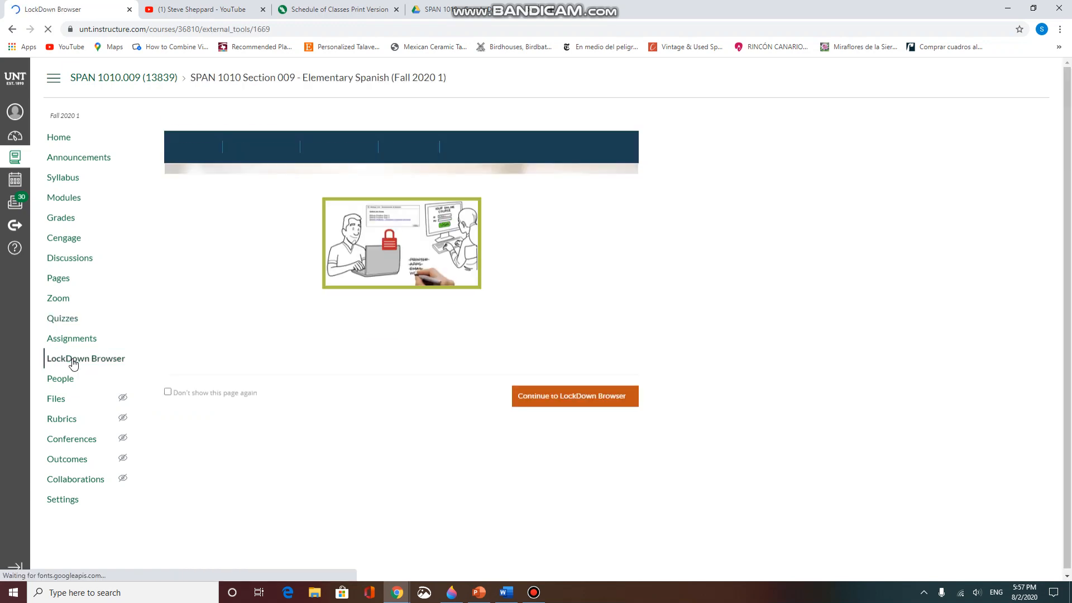
pyautogui.click(86, 359)
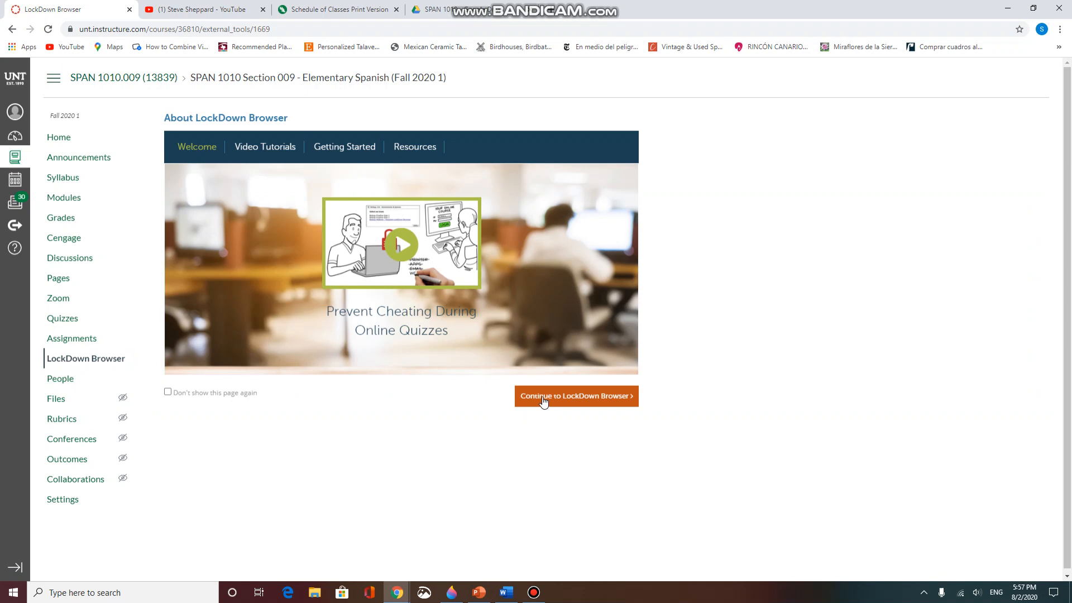
pyautogui.click(575, 396)
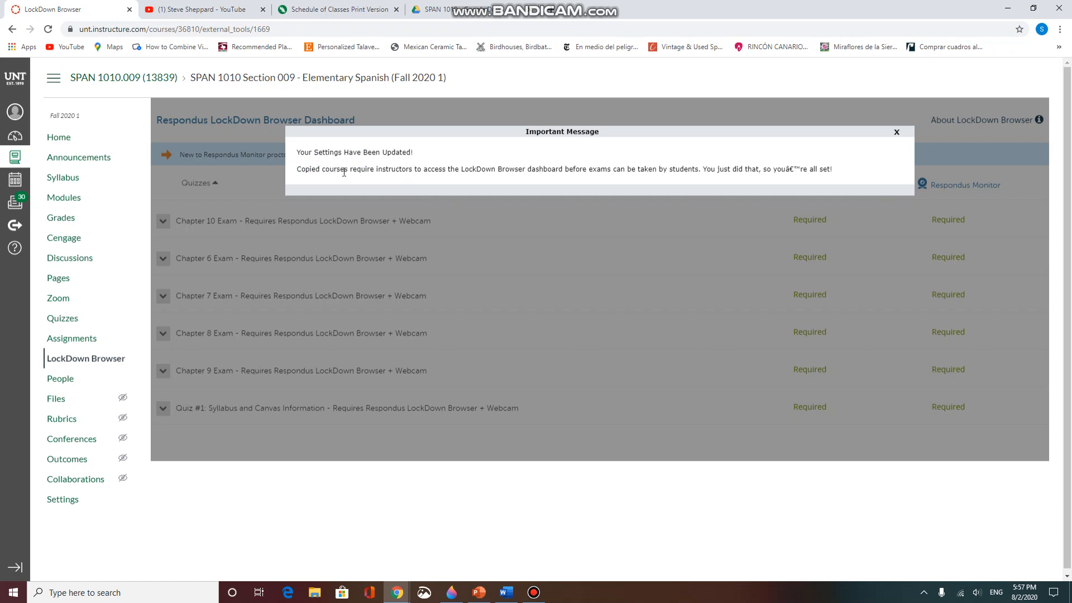
pyautogui.moveTo(486, 175)
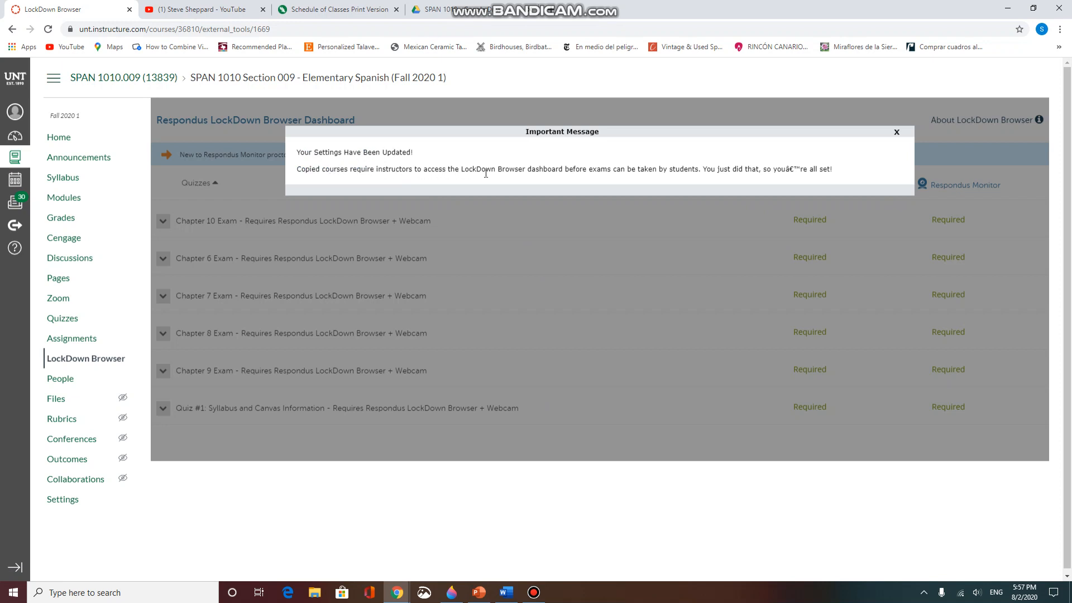